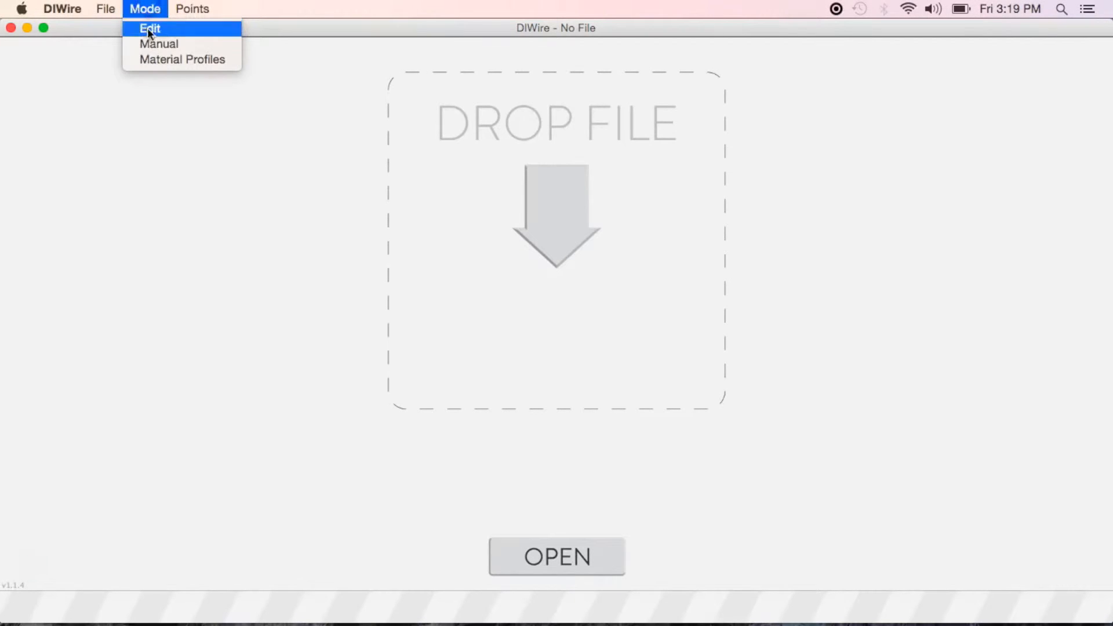
Switch DIWire to Manual mode and start the machine's homing sequence with HOME
click(159, 43)
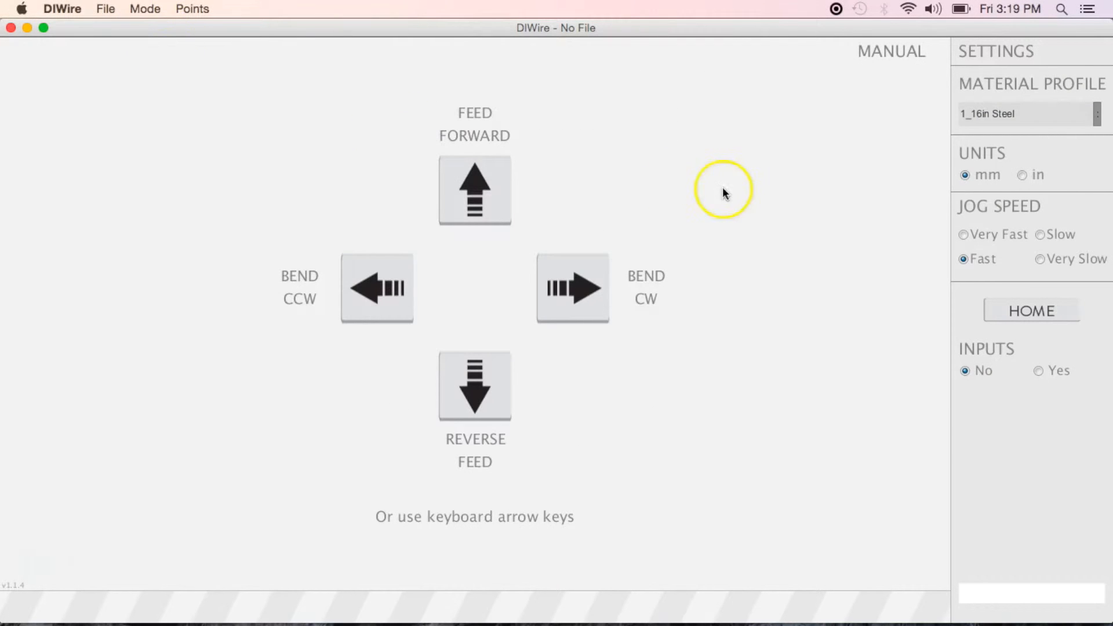
click(1032, 311)
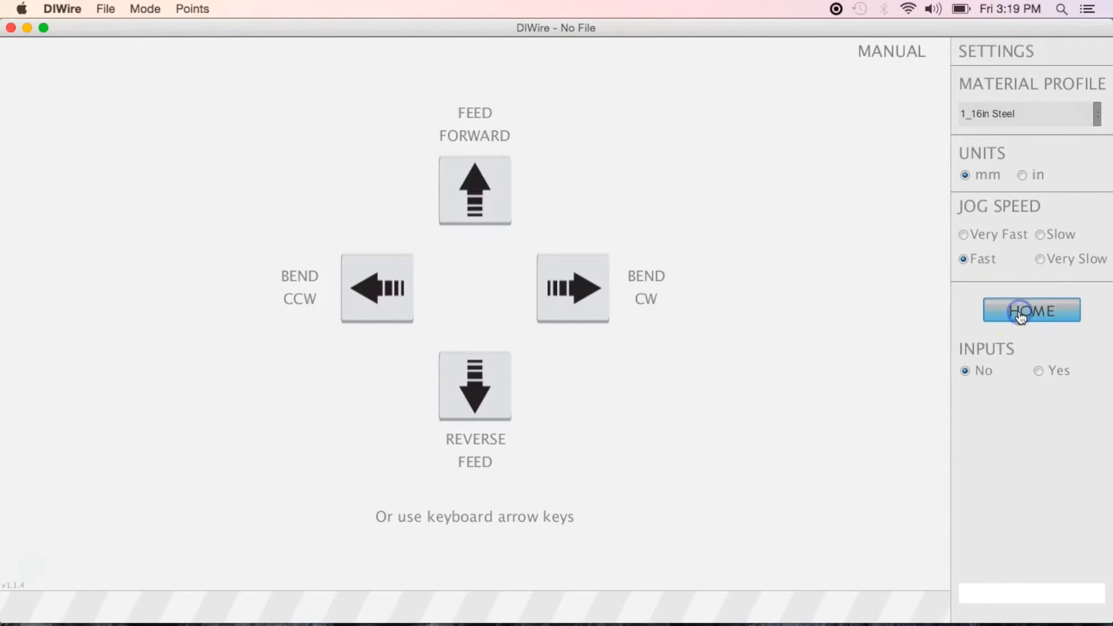